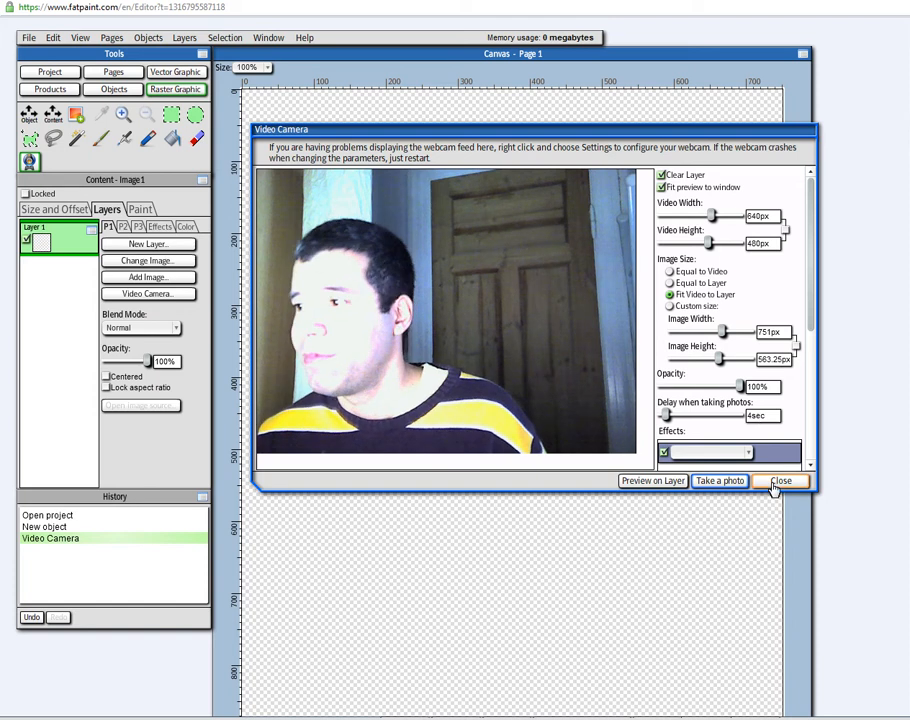
Close the Video Camera capture dialog so the webcam image can be removed
{"action": "left_click", "coordinate": [782, 480]}
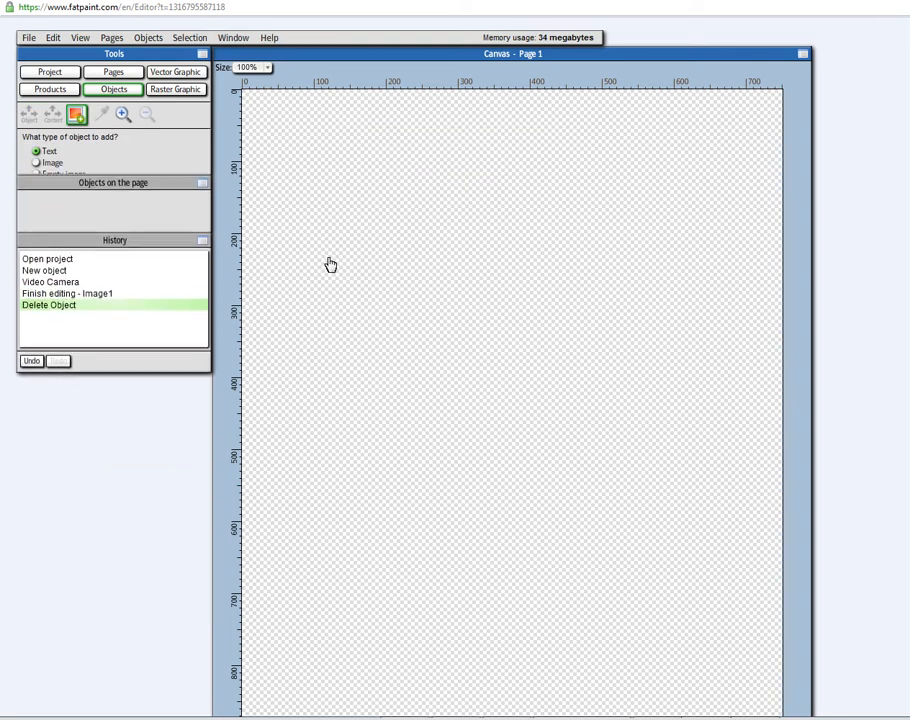
{"action": "mouse_move", "coordinate": [312, 188]}
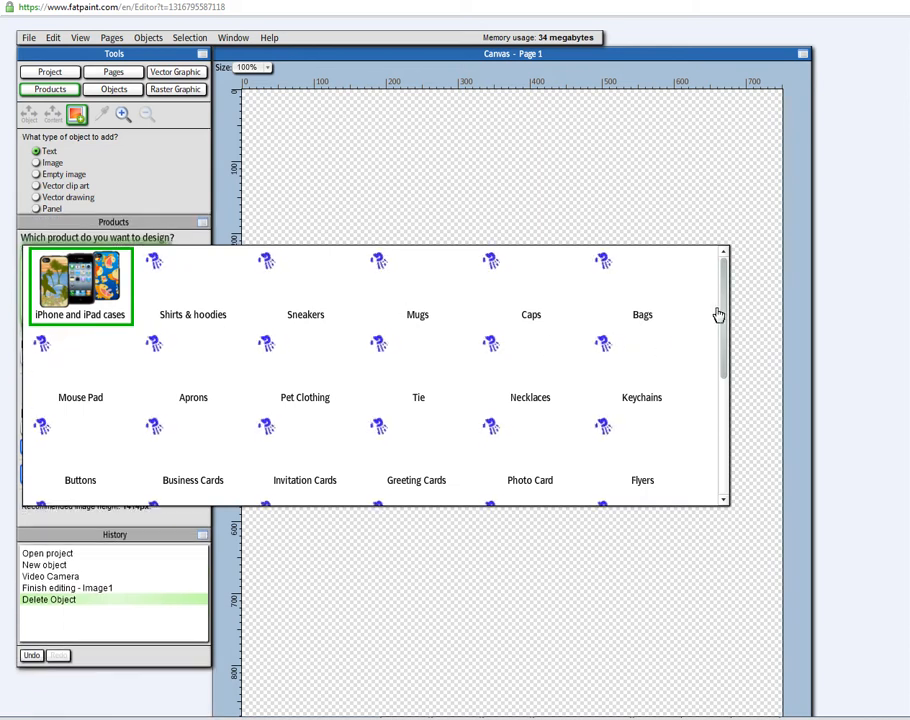
{"action": "scroll", "scroll_direction": "down", "scroll_amount": 3}
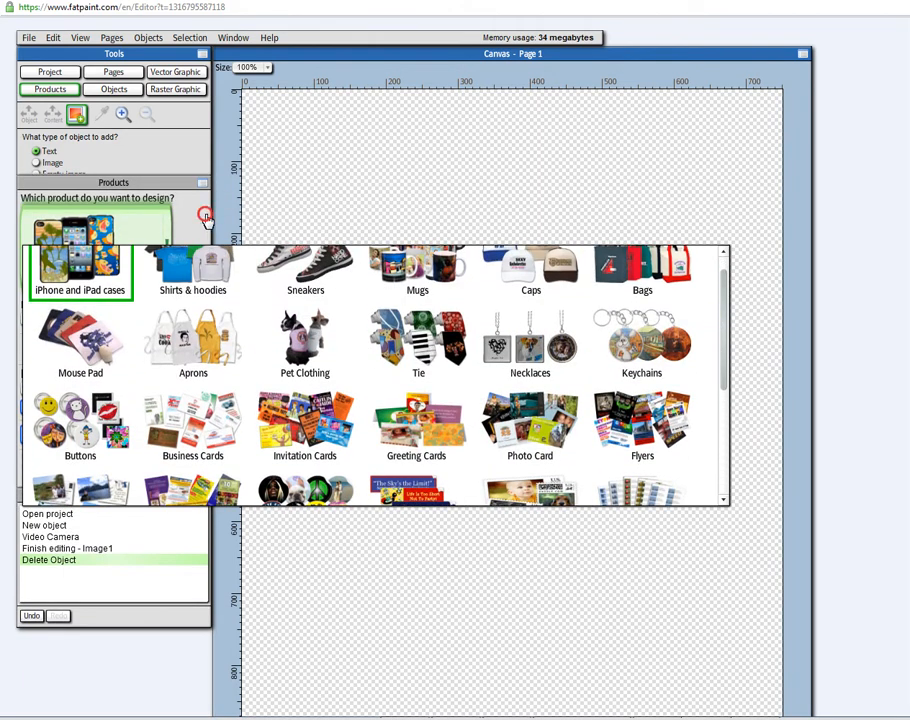
{"action": "left_click", "coordinate": [112, 72]}
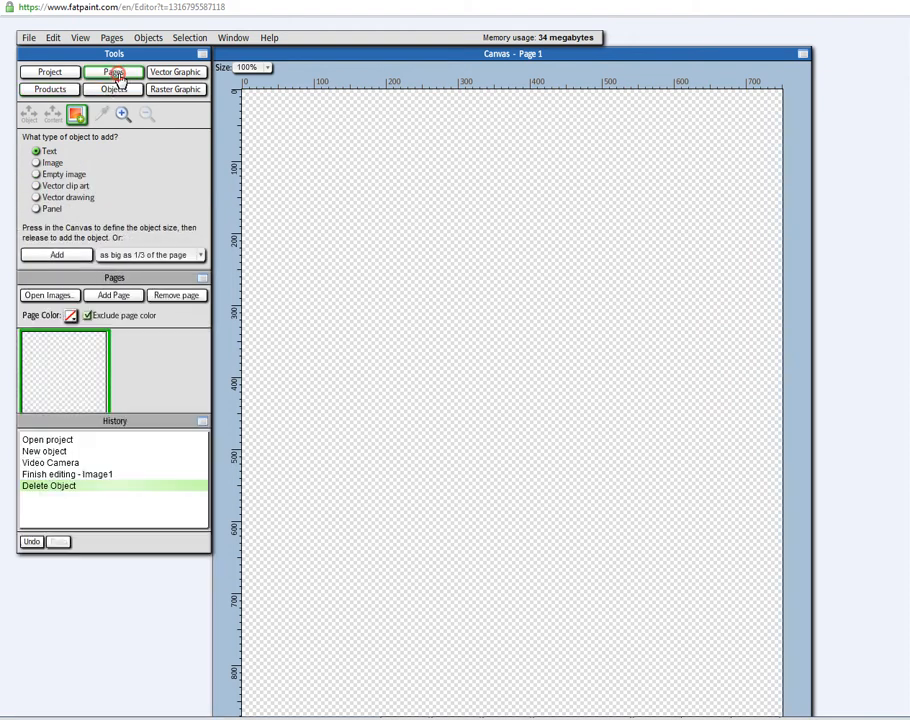
{"action": "left_click", "coordinate": [176, 72]}
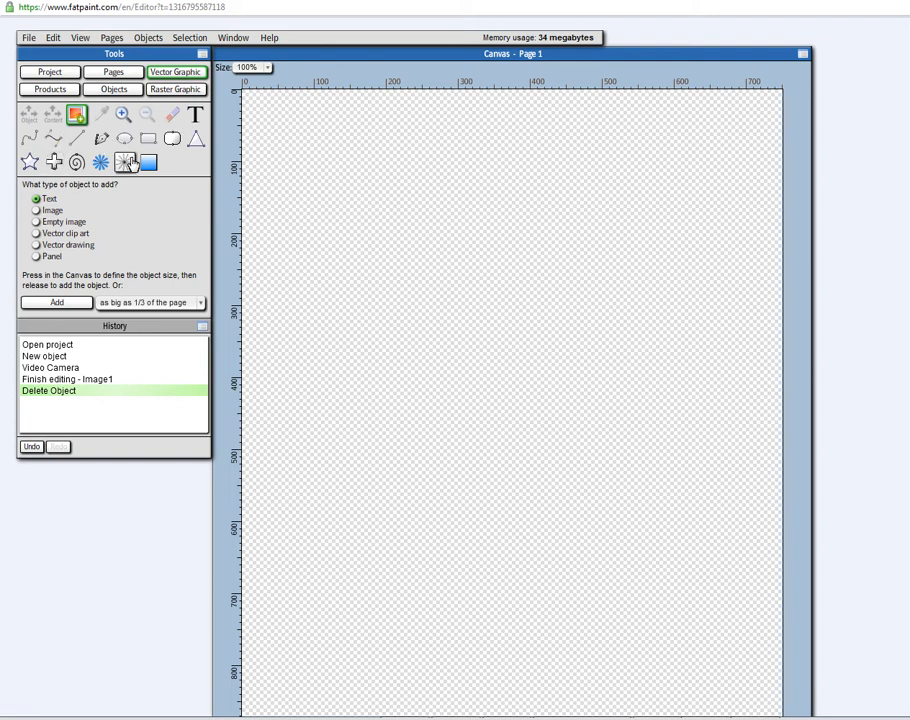
{"action": "left_click", "coordinate": [176, 88]}
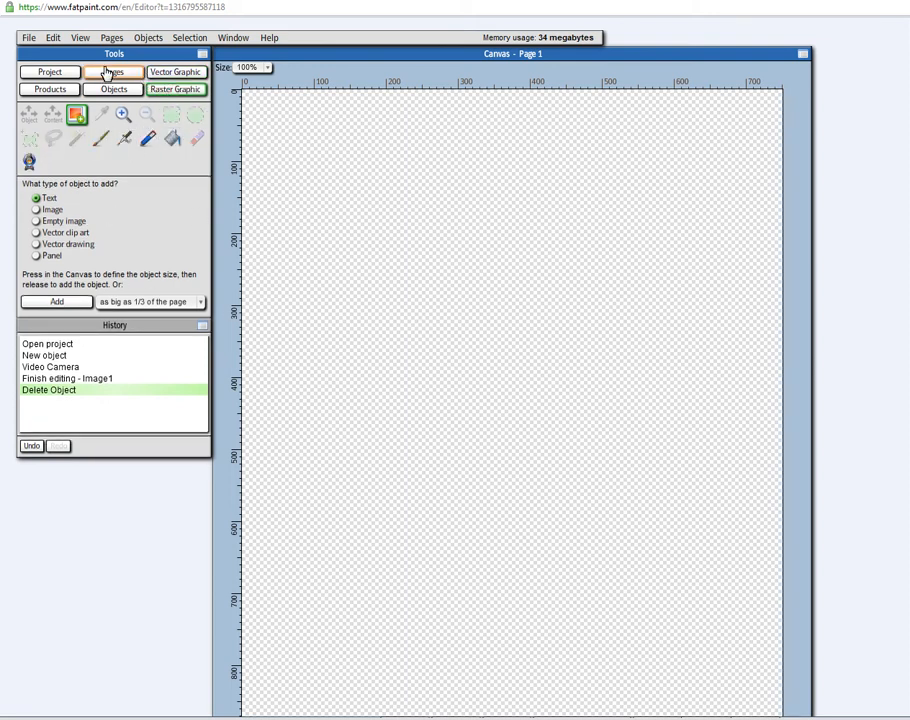
{"action": "left_click", "coordinate": [112, 88]}
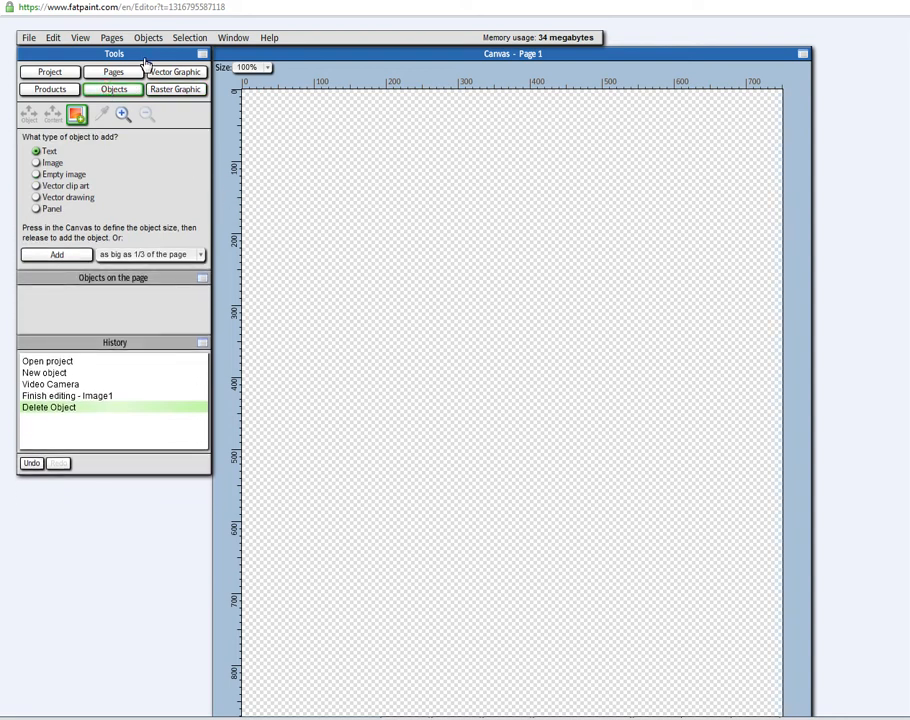
Add the text object 'Peace and harmony', then start adding an Image object from the Objects menu
{"action": "left_click", "coordinate": [148, 36]}
{"action": "type", "text": "Peace and harmony"}
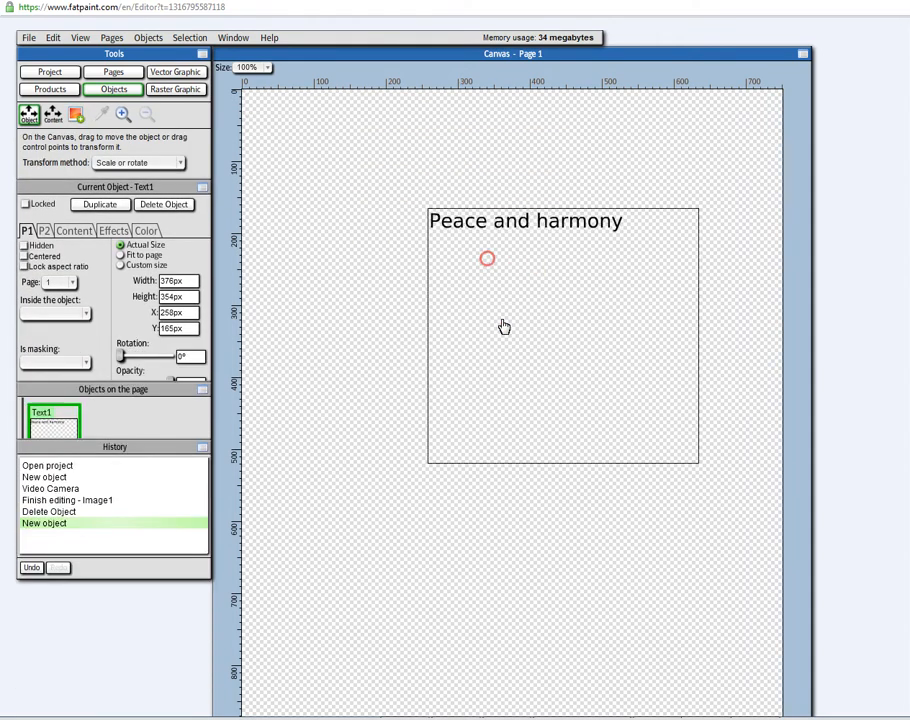
{"action": "left_click", "coordinate": [148, 36]}
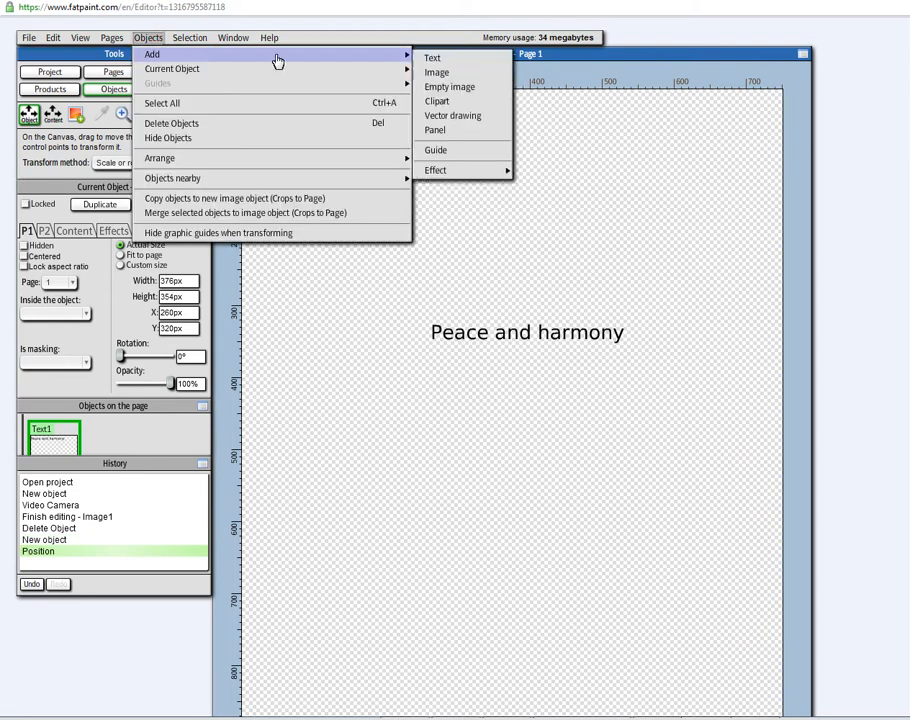
{"action": "left_click", "coordinate": [436, 72]}
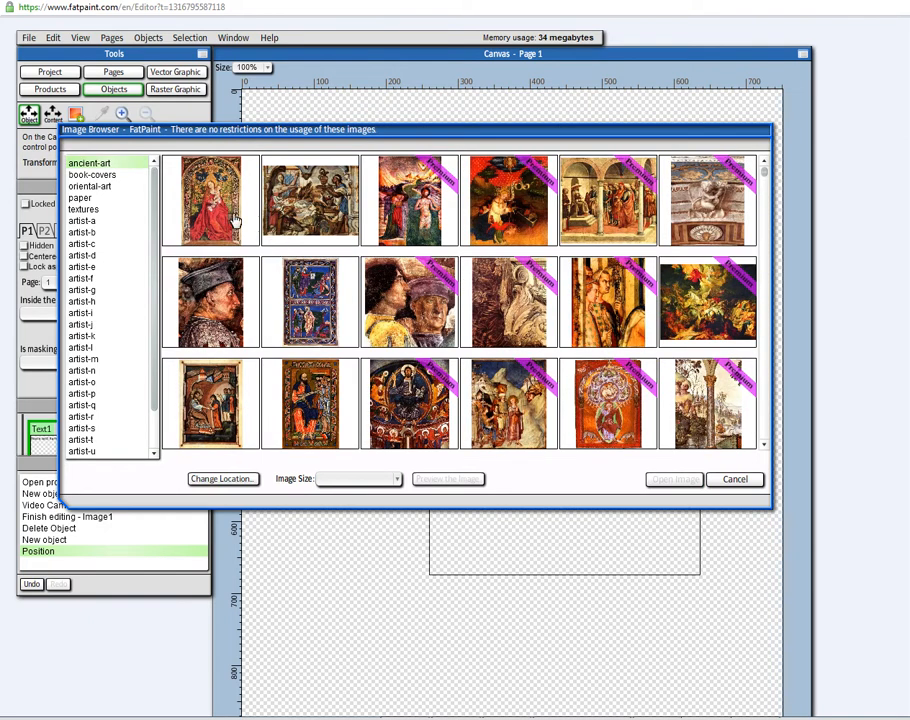
Choose the Madonna painting in the Image Browser and place it above-right of the text
{"action": "left_click", "coordinate": [210, 200]}
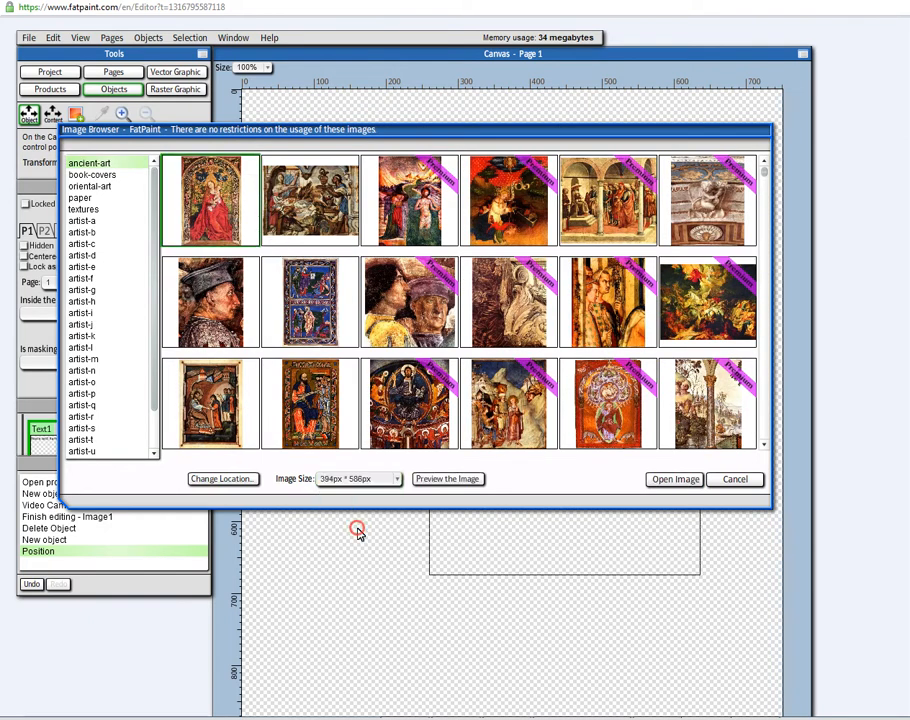
{"action": "left_click", "coordinate": [674, 480]}
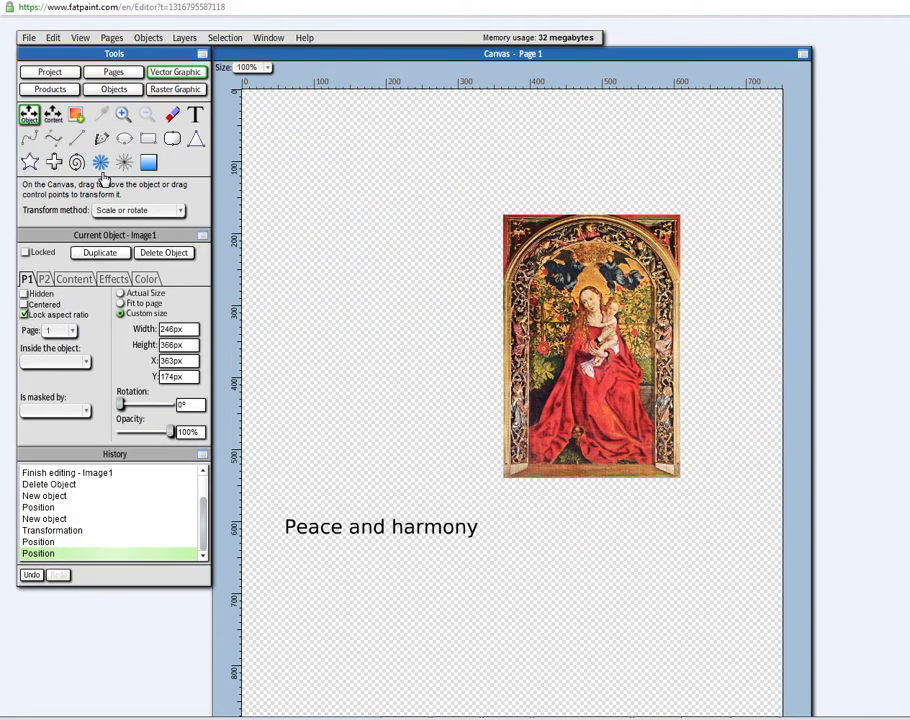
{"action": "left_click", "coordinate": [100, 162]}
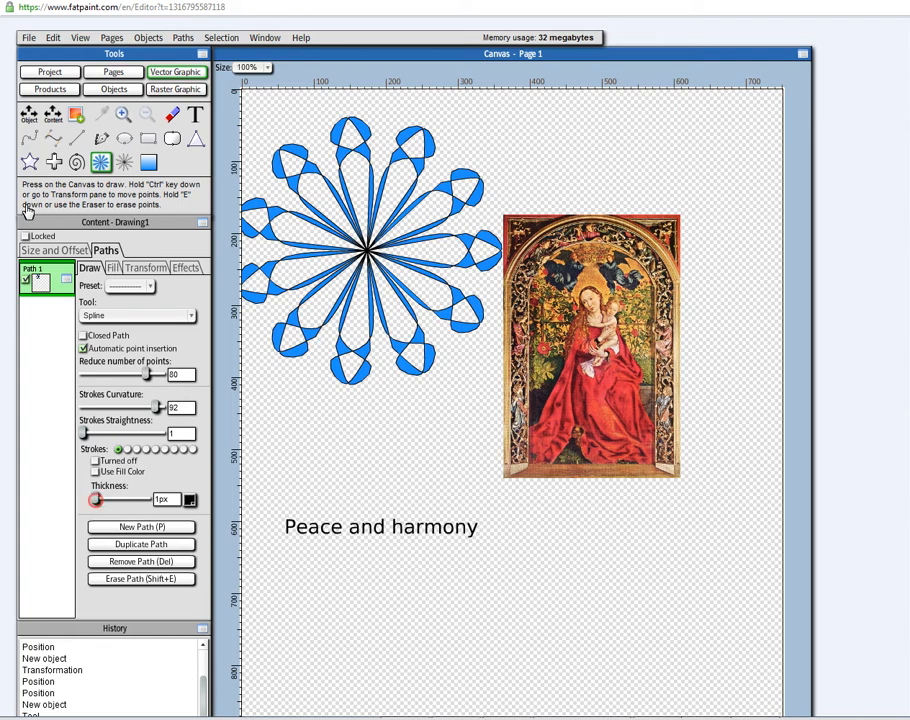
Finish the blue vector flower, move it against the painting's edge, and show the raster tools
{"action": "left_click", "coordinate": [28, 114]}
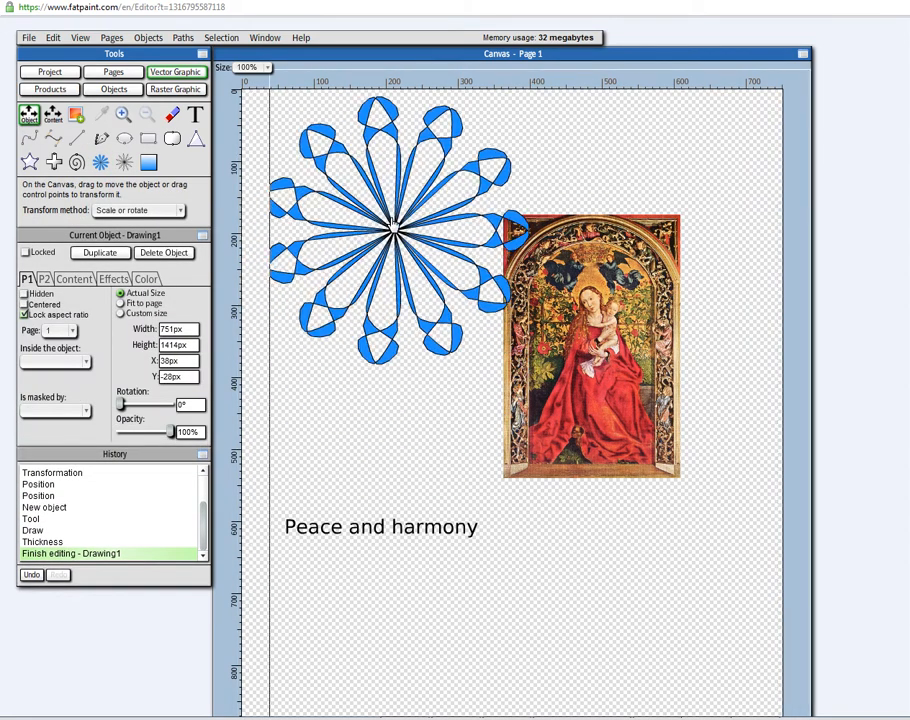
{"action": "left_click_drag", "start_coordinate": [390, 230], "coordinate": [390, 250]}
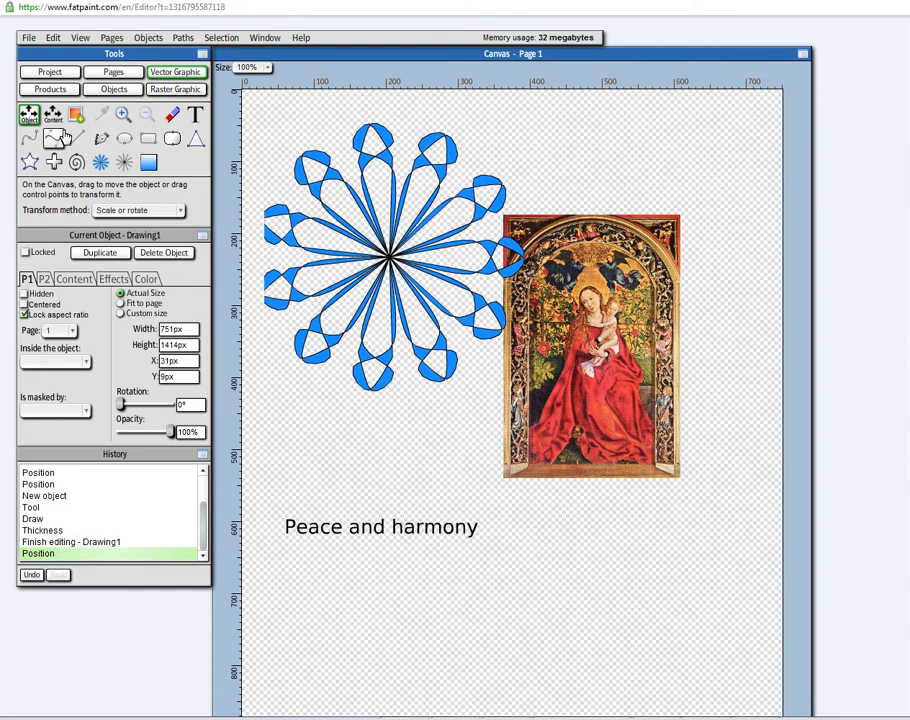
{"action": "left_click", "coordinate": [176, 88]}
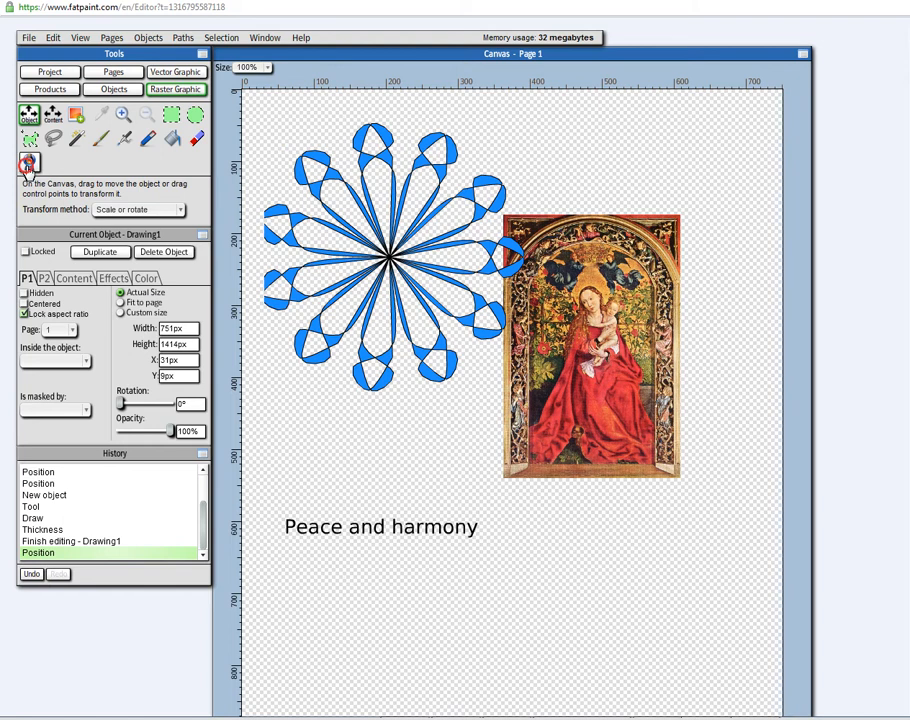